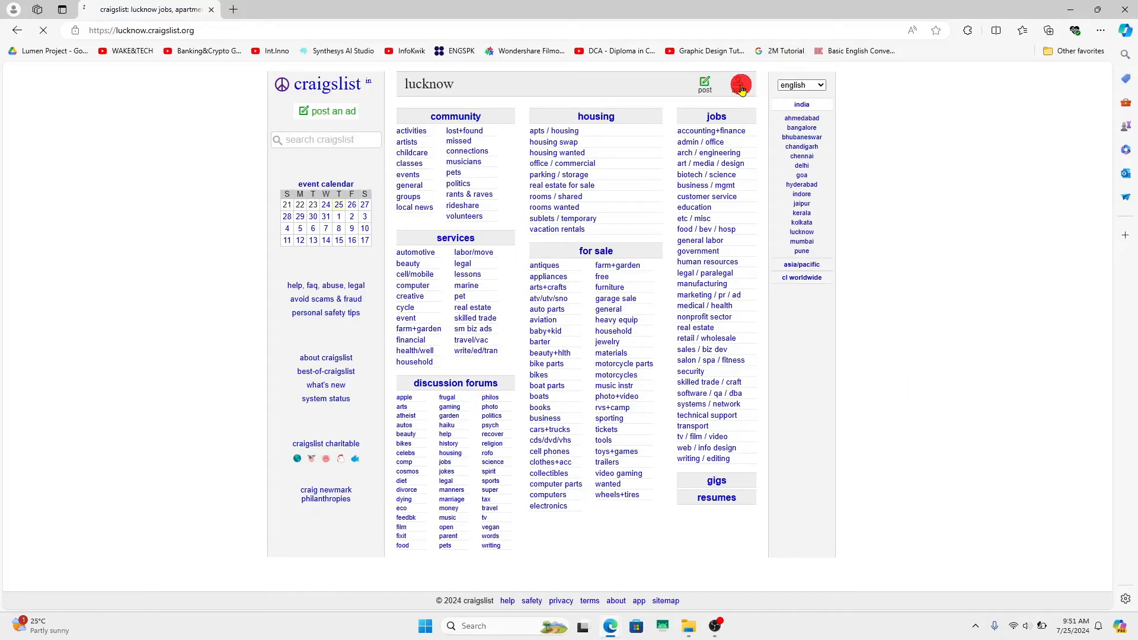
From the Lucknow city page, go to the Craigslist account log-in page via the account icon.
{"action": "left_click", "coordinate": [740, 83]}
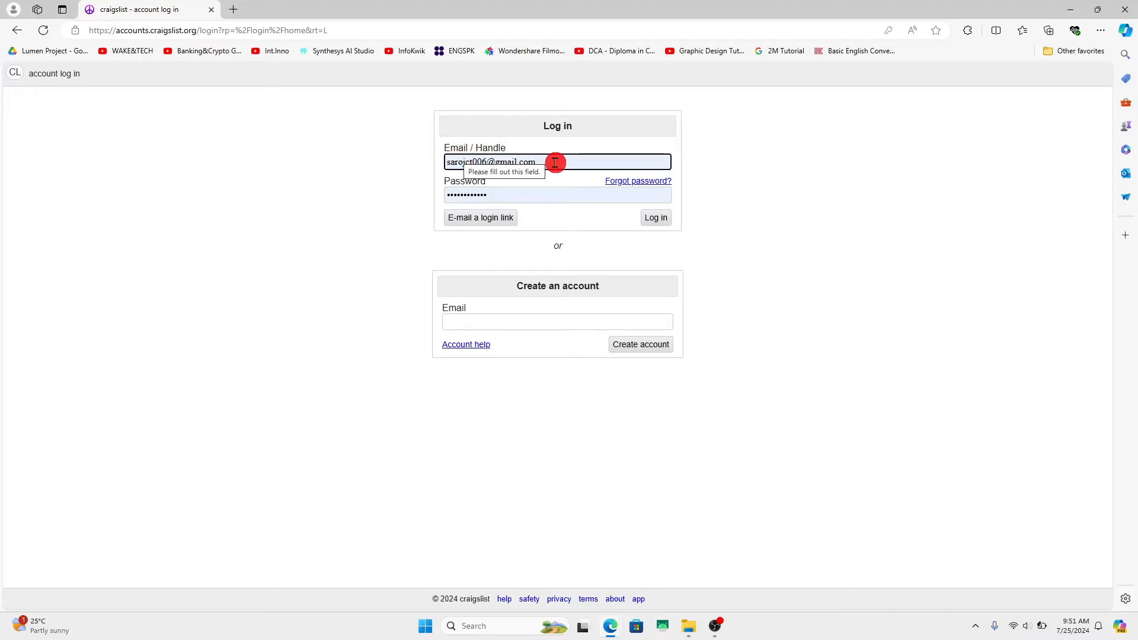
{"action": "mouse_move", "coordinate": [582, 163]}
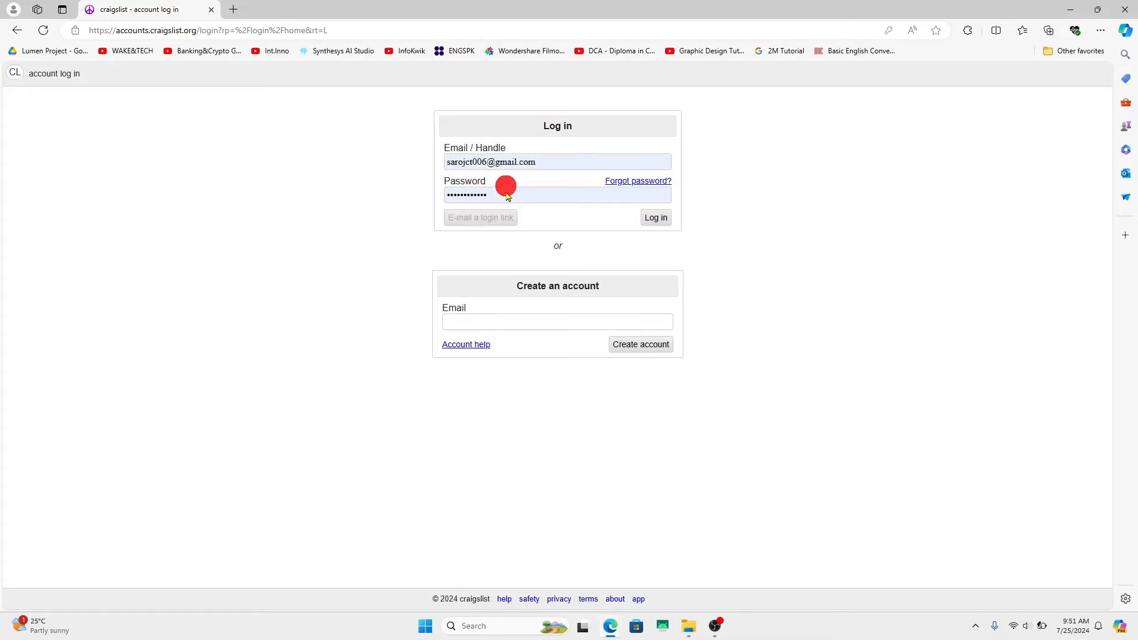
Fill the log-in form's Email / Handle and Password fields with the account credentials.
{"action": "left_click", "coordinate": [655, 217]}
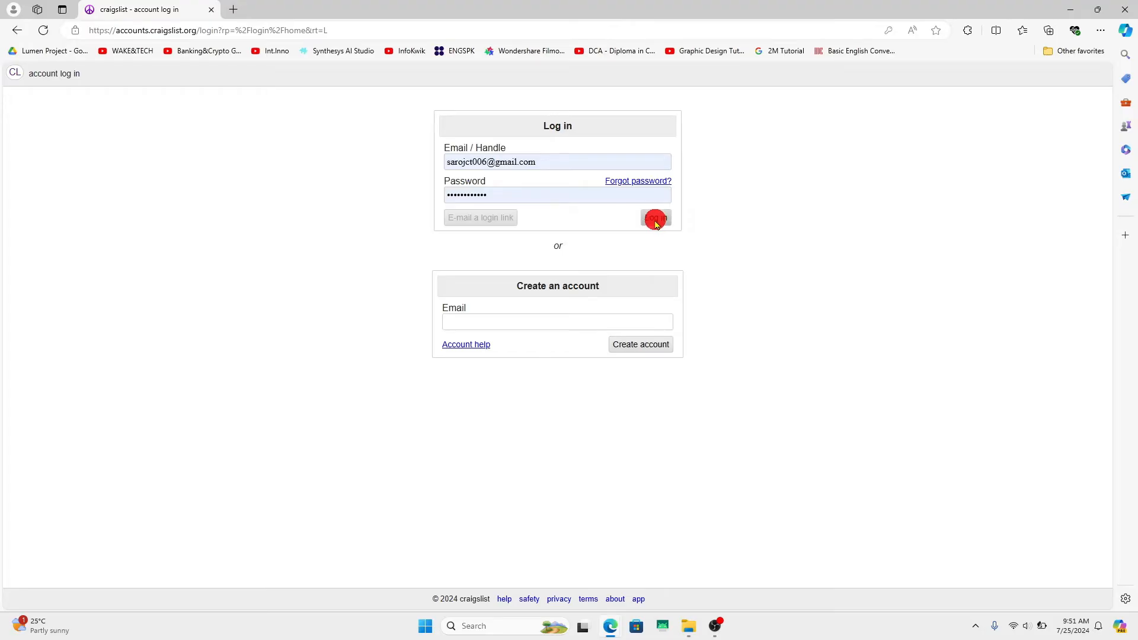
{"action": "mouse_move", "coordinate": [557, 233]}
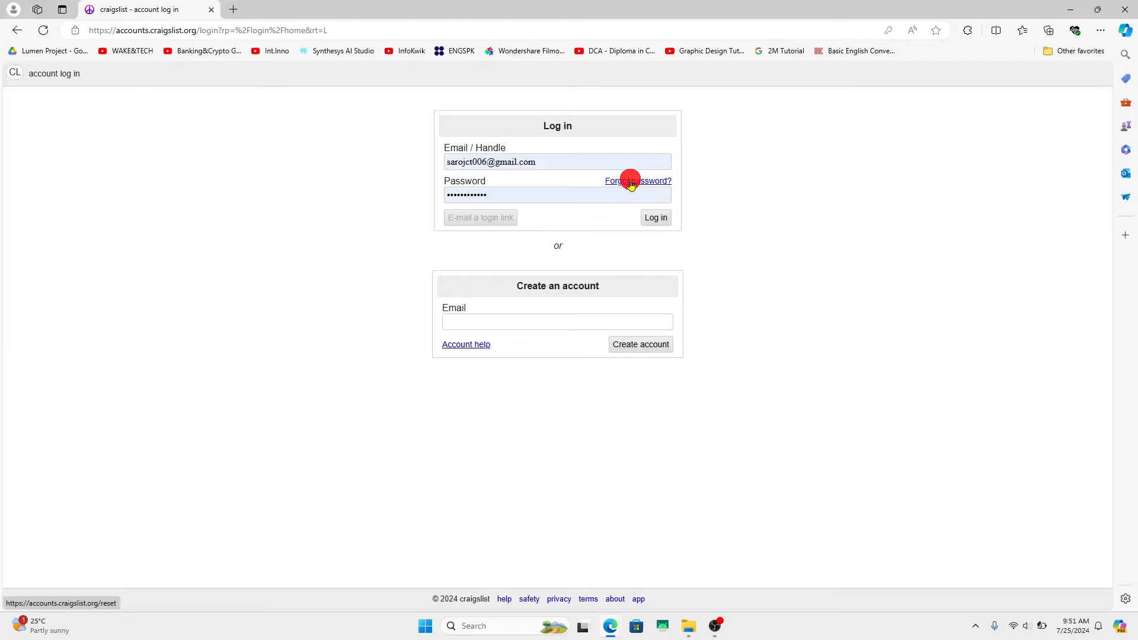
Submit the filled-in credentials with Log in so the account page starts loading.
{"action": "left_click", "coordinate": [655, 217]}
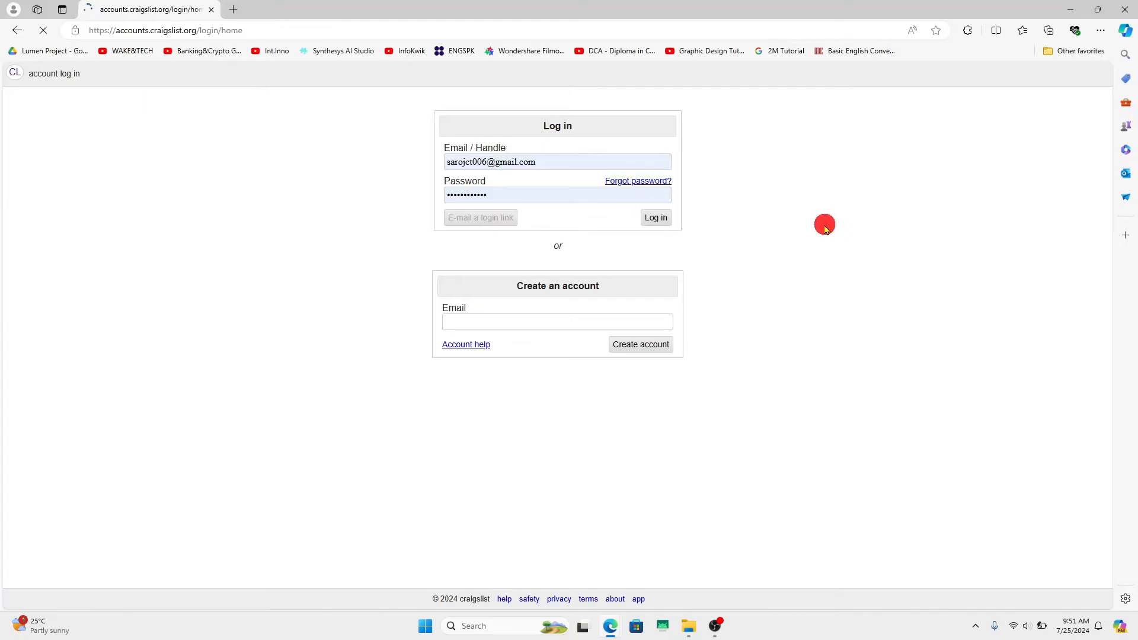